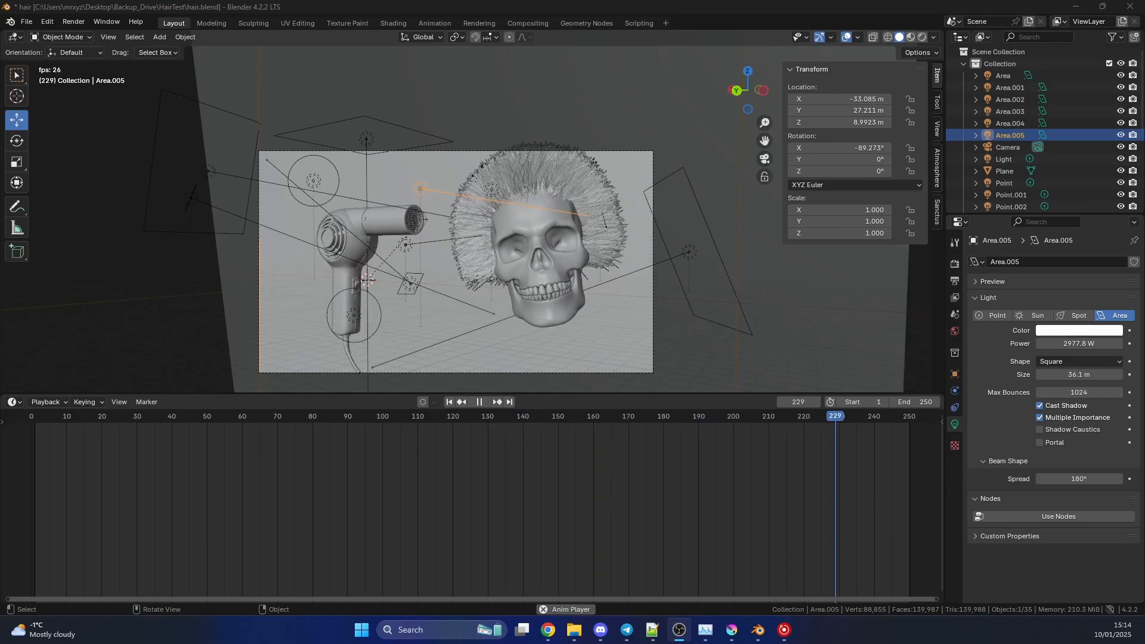
Bring up the OnlineRNDR/blenderscripts GitHub repository listing its four Python scripts
{"action": "left_click", "coordinate": [125, 415]}
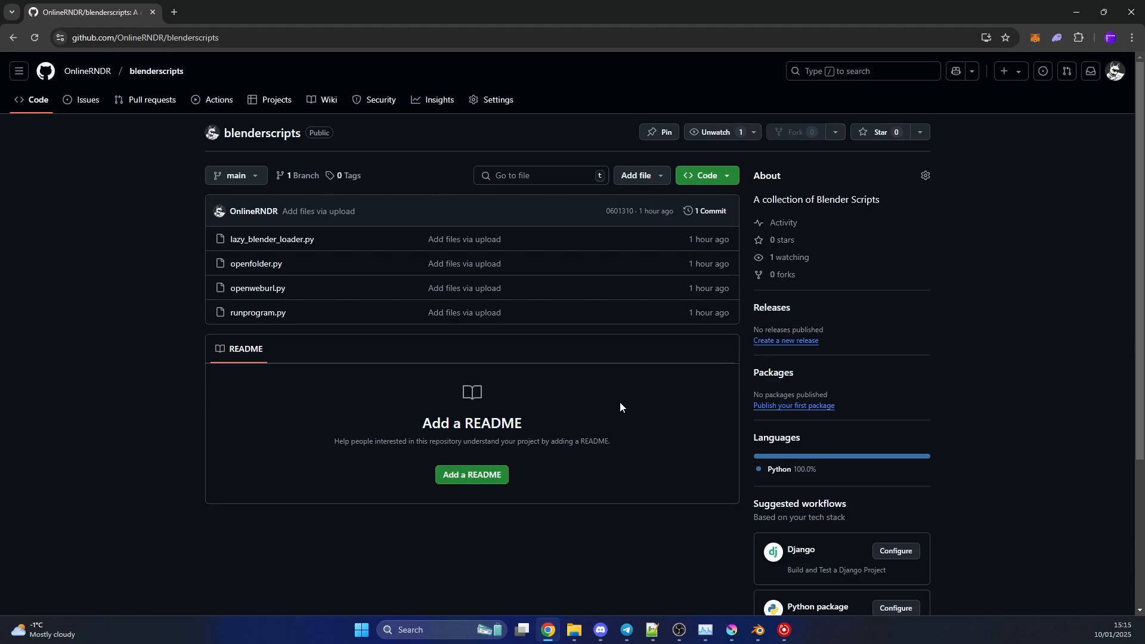
{"action": "mouse_move", "coordinate": [606, 407]}
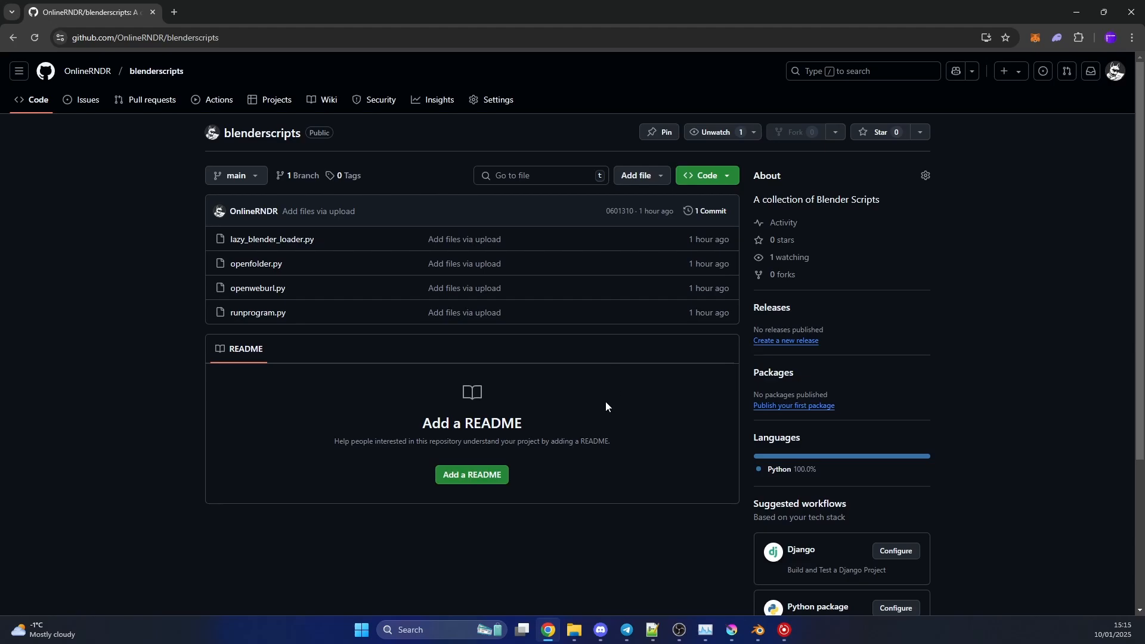
Navigate to Blender 4.2\4.2\scripts\startup holding lazy_blender_loader, openfolder, openweburl and runprogram
{"action": "left_click", "coordinate": [572, 633]}
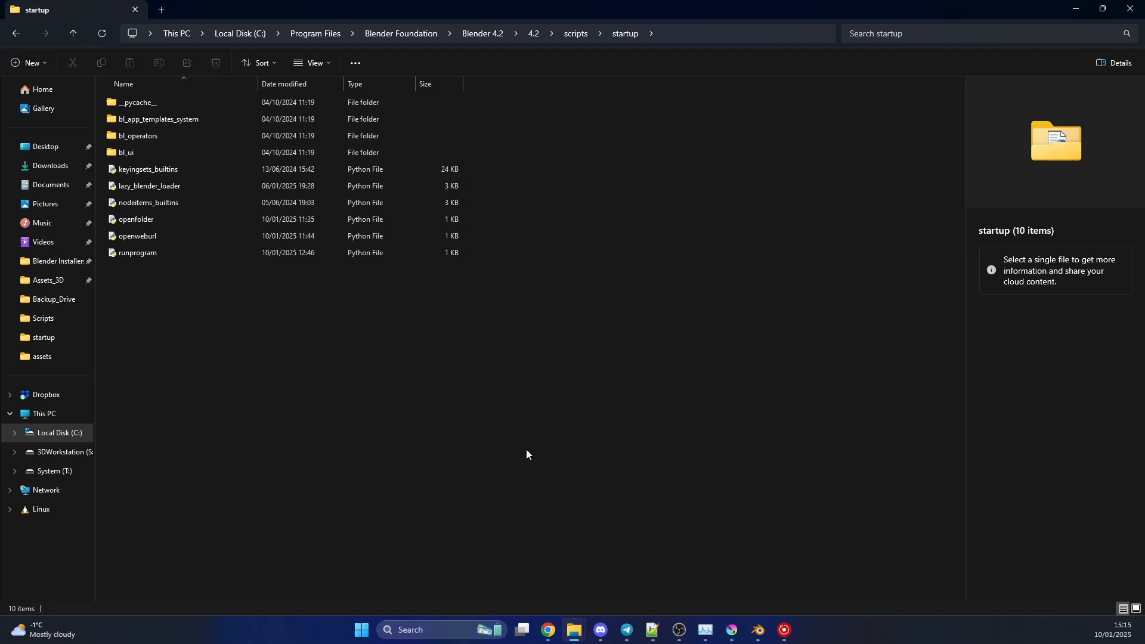
{"action": "left_click", "coordinate": [482, 33]}
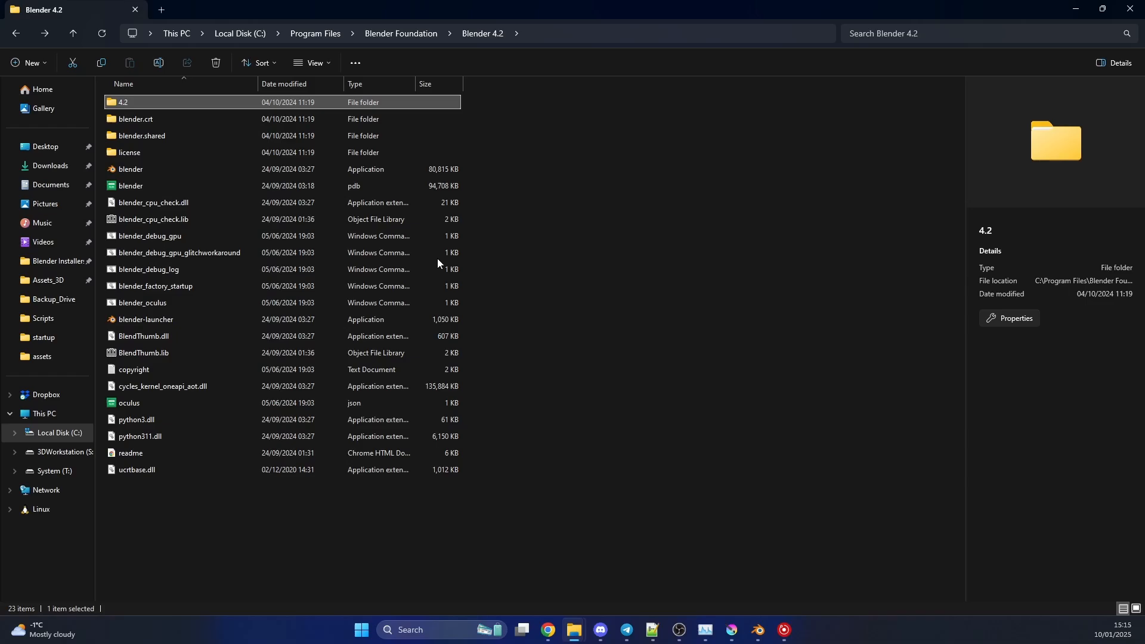
{"action": "double_click", "coordinate": [123, 102]}
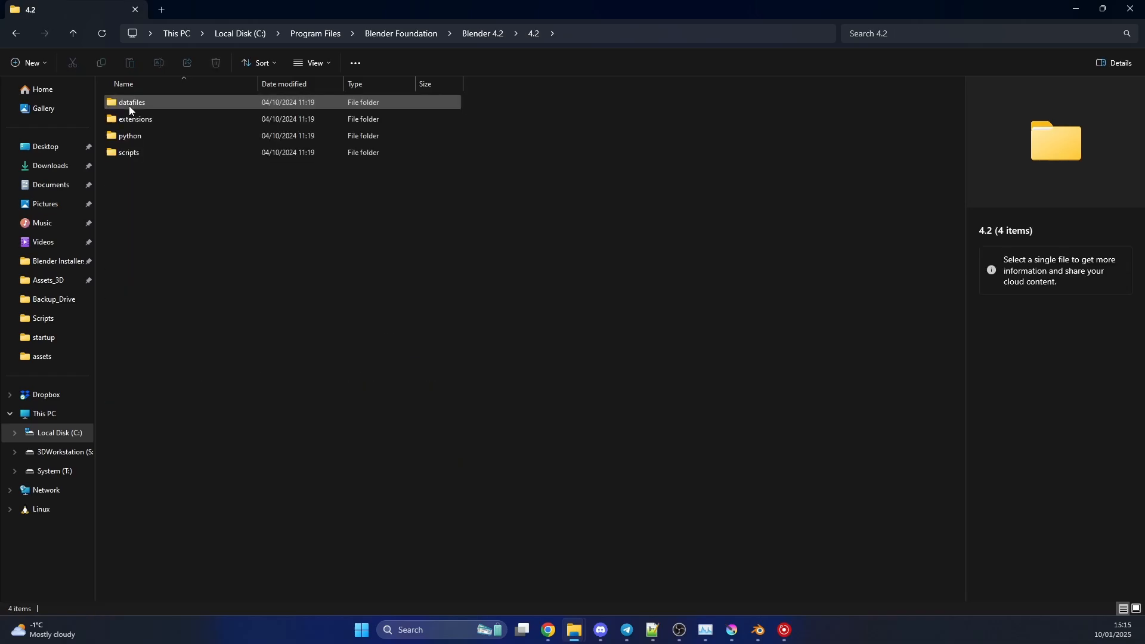
{"action": "left_click", "coordinate": [128, 151]}
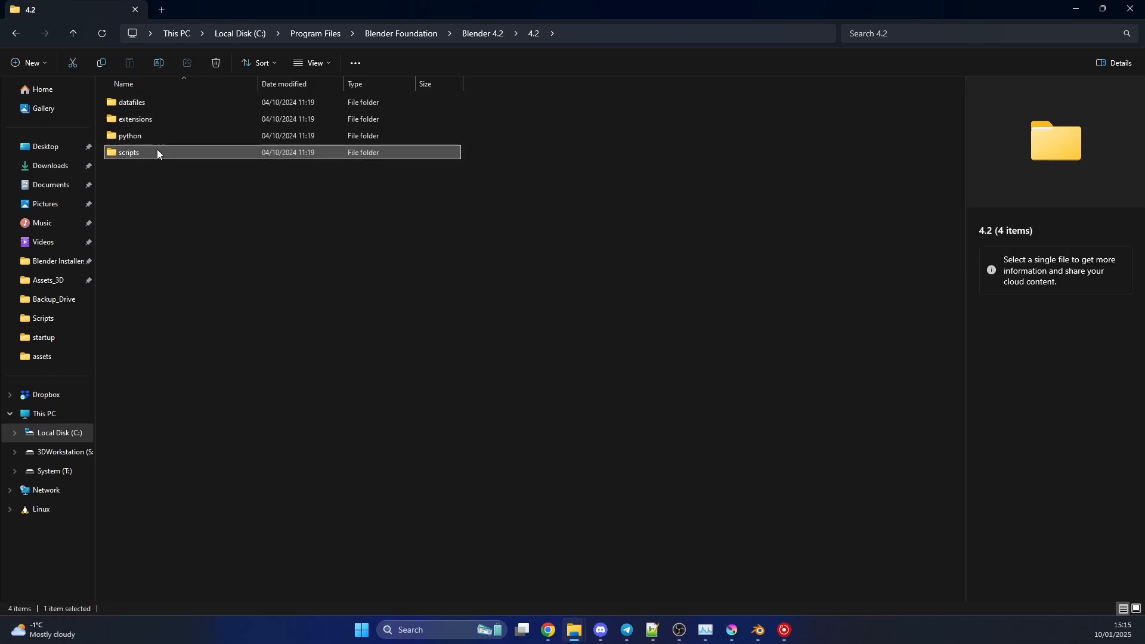
{"action": "double_click", "coordinate": [129, 152]}
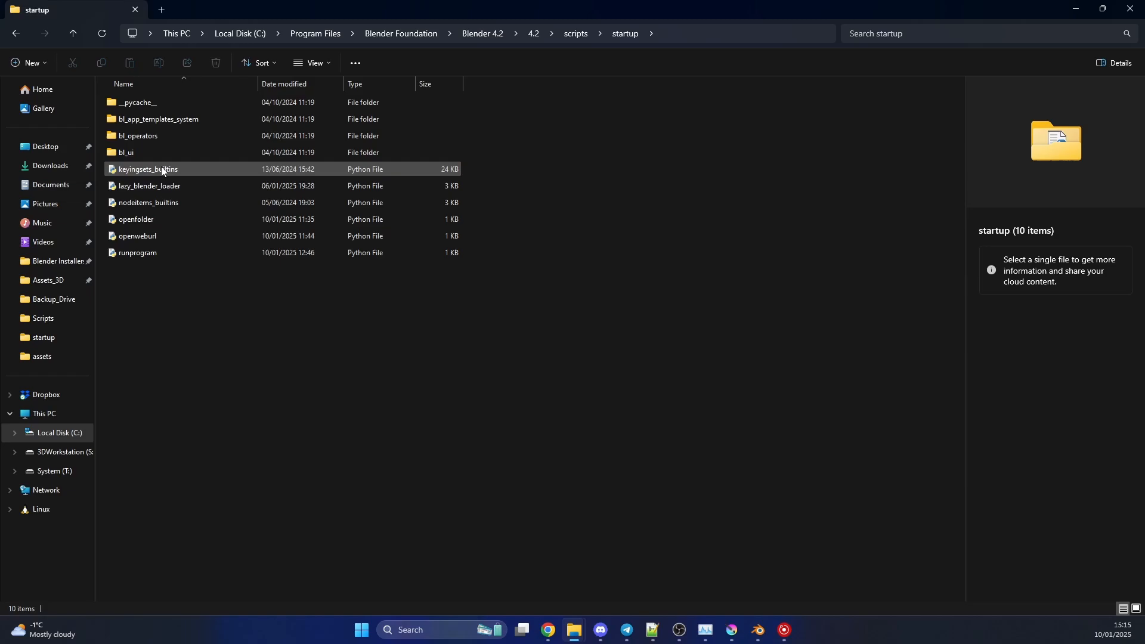
{"action": "left_click", "coordinate": [232, 298]}
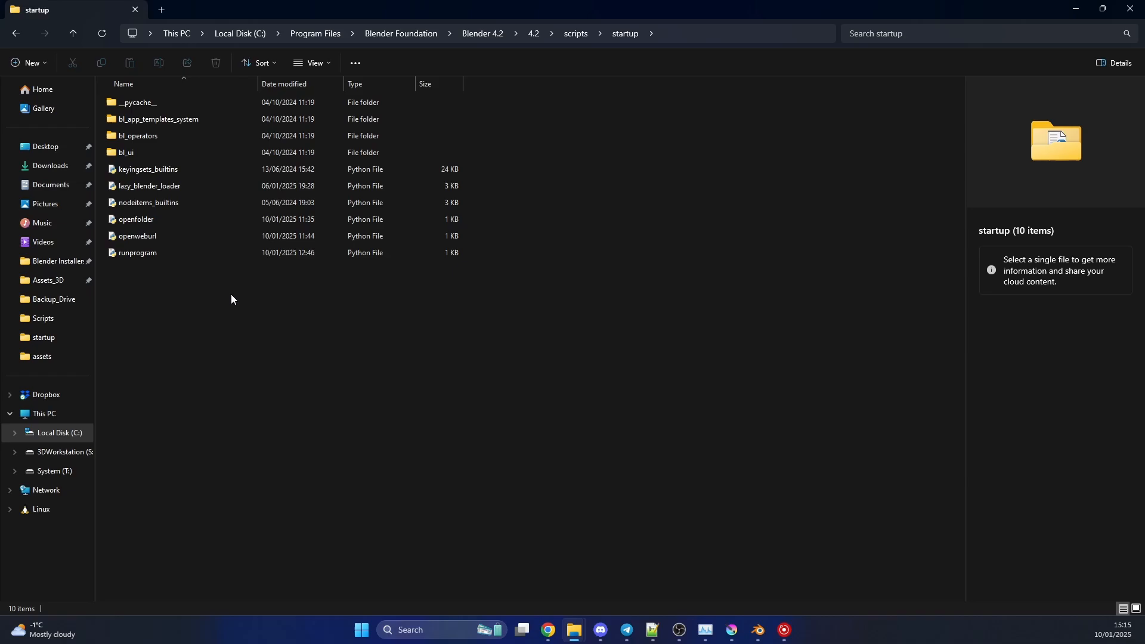
{"action": "mouse_move", "coordinate": [208, 164]}
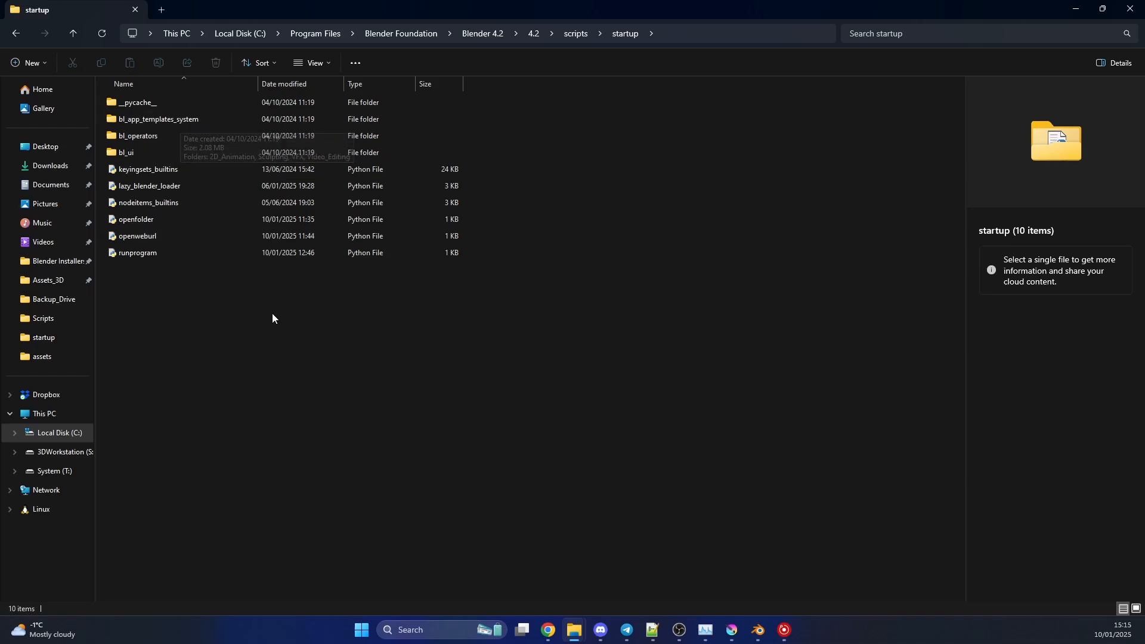
{"action": "mouse_move", "coordinate": [265, 314]}
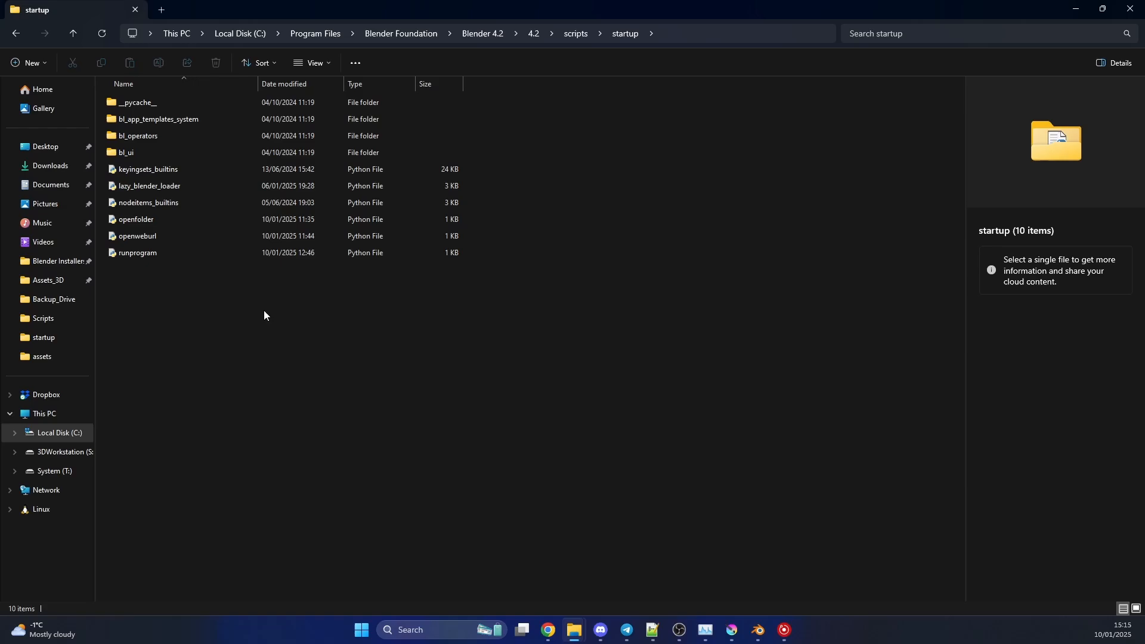
{"action": "mouse_move", "coordinate": [713, 448]}
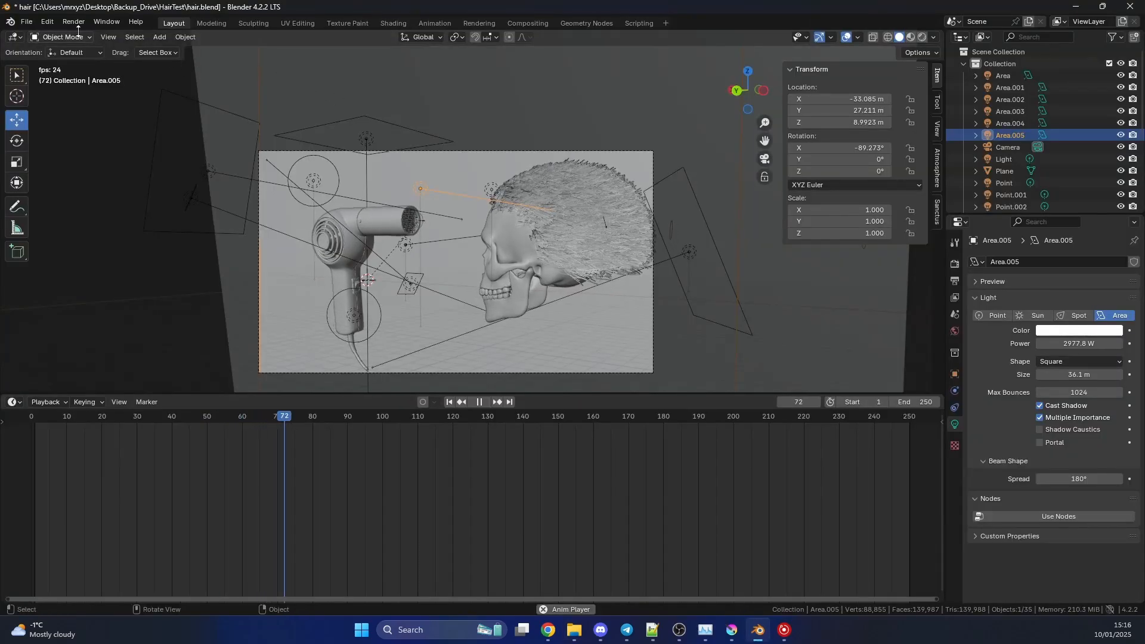
Show Blender's Save & Load preferences with Auto Run Python Scripts ticked, then return to the startup folder
{"action": "left_click", "coordinate": [47, 21]}
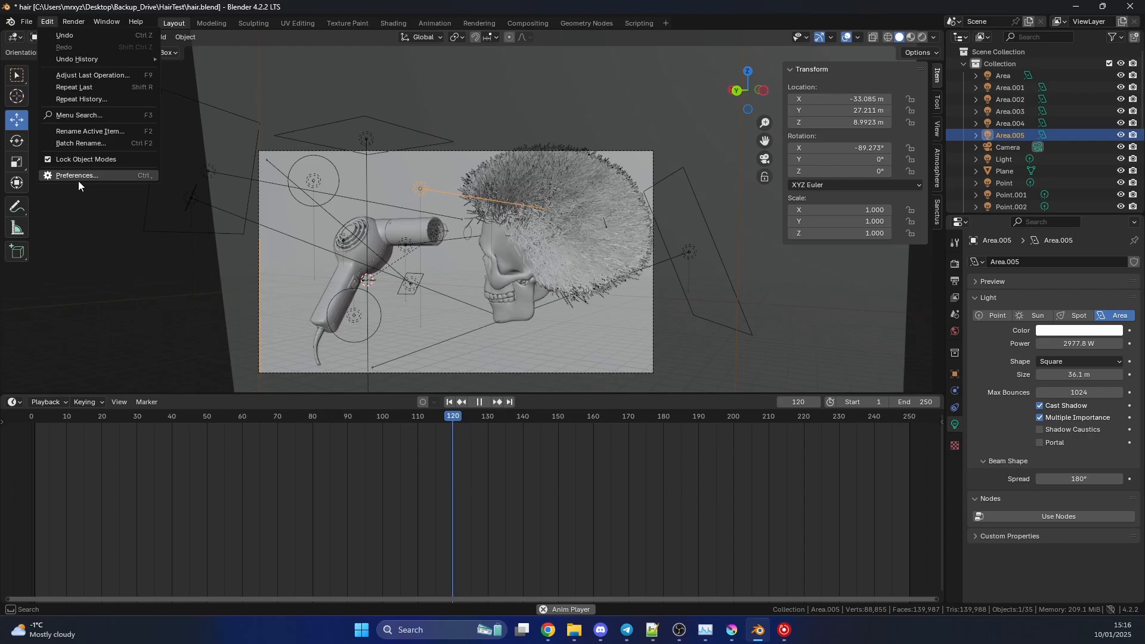
{"action": "left_click", "coordinate": [77, 176]}
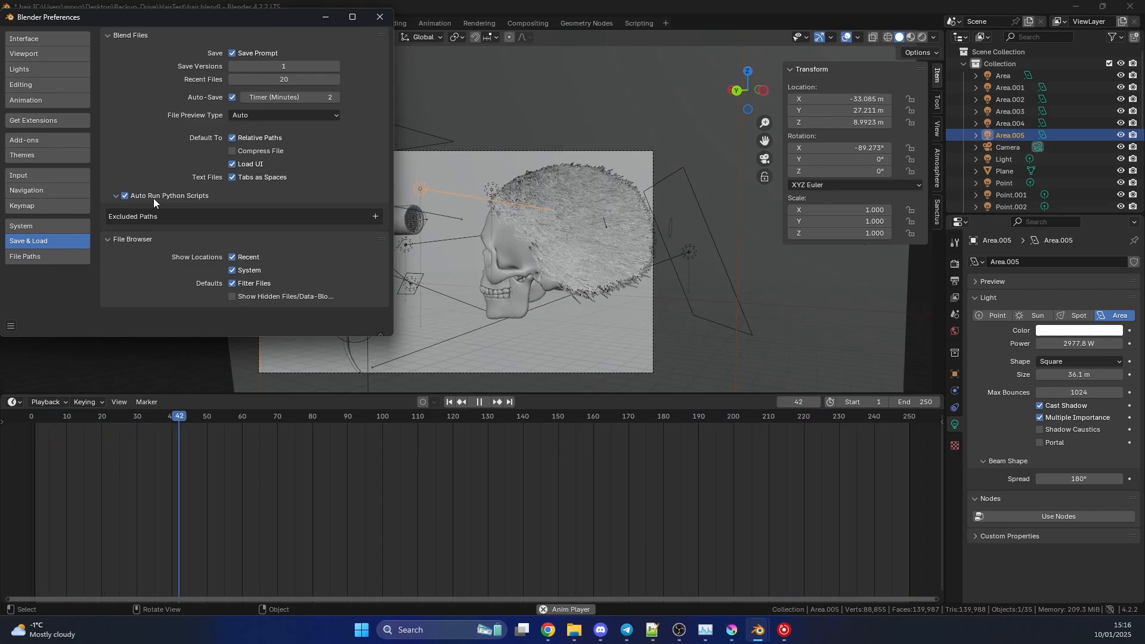
{"action": "left_click", "coordinate": [347, 415]}
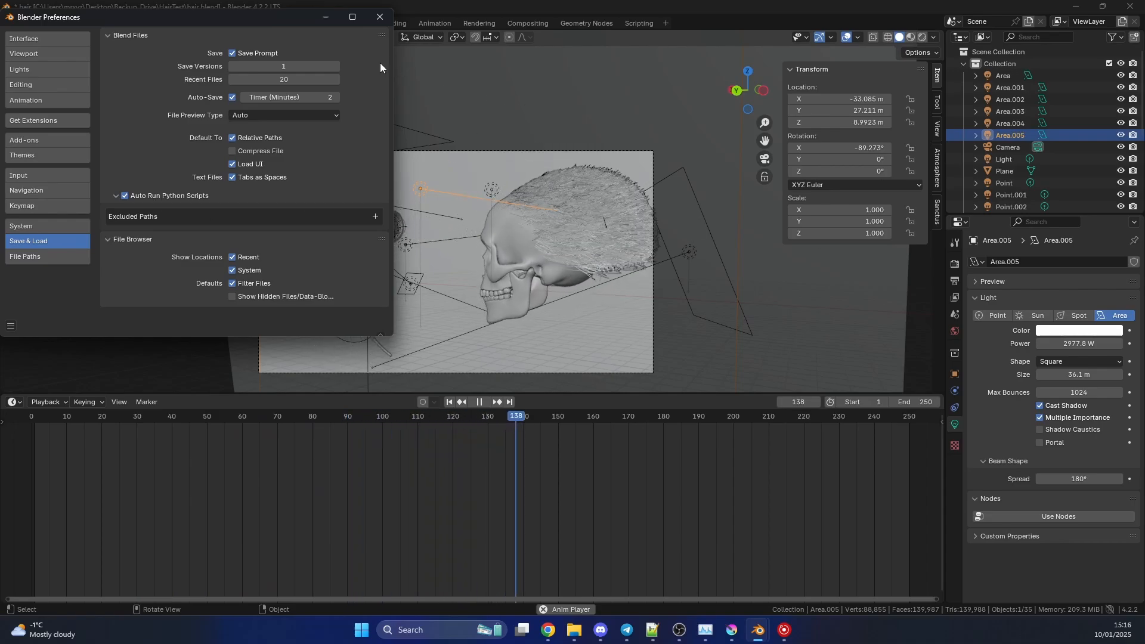
{"action": "left_click", "coordinate": [379, 17]}
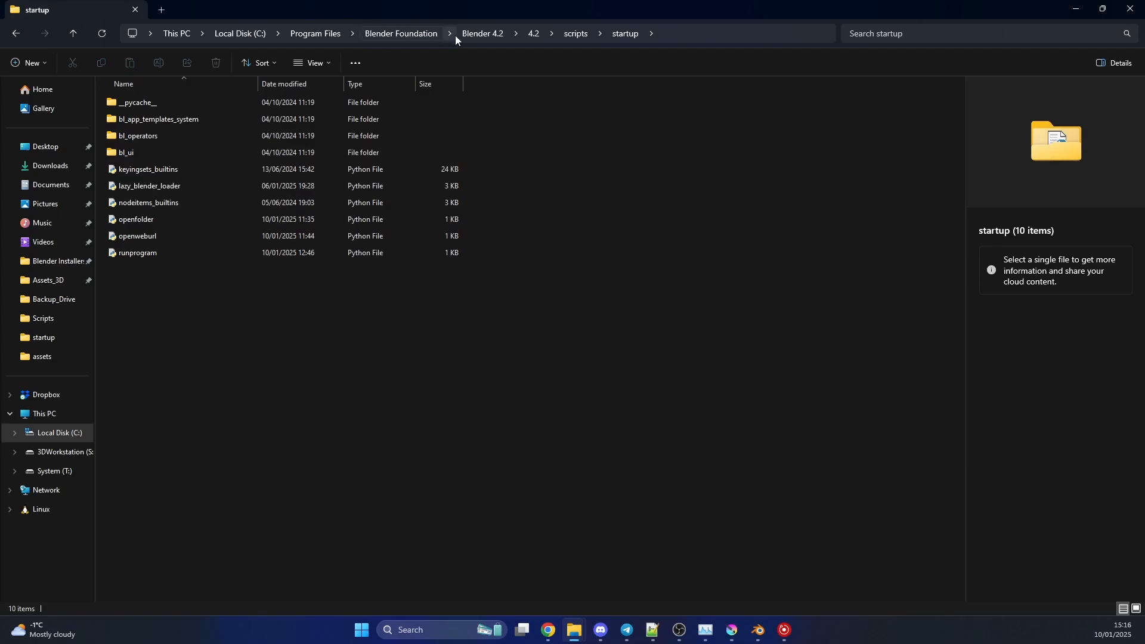
Minimise File Explorer and Chrome to reveal the desktop with the Blender shortcut
{"action": "left_click", "coordinate": [481, 34]}
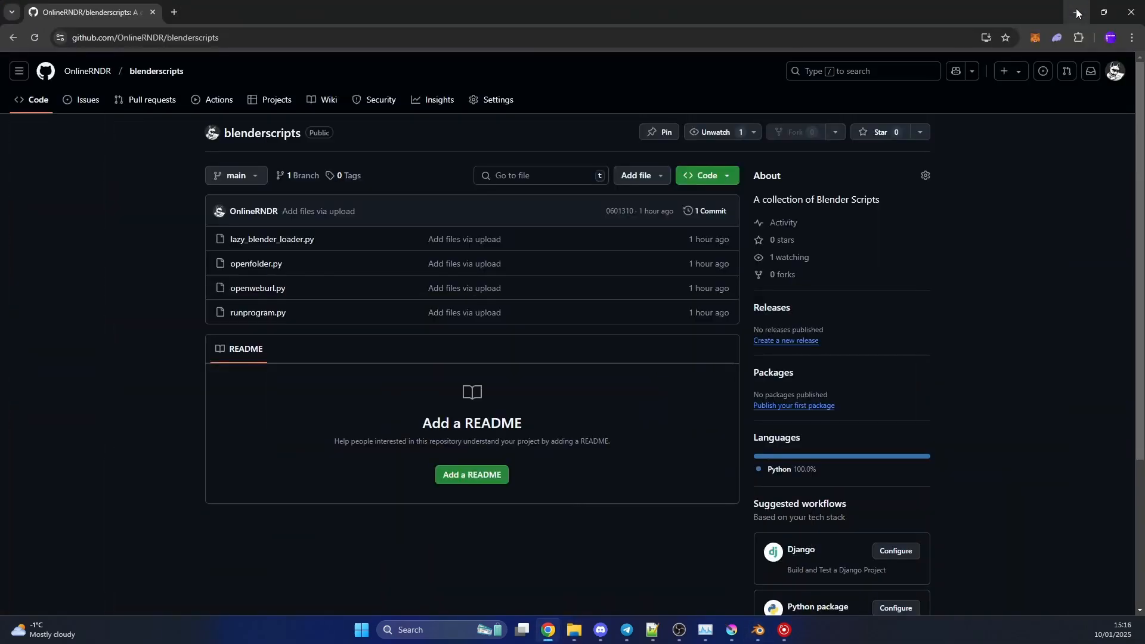
{"action": "left_click", "coordinate": [1102, 11]}
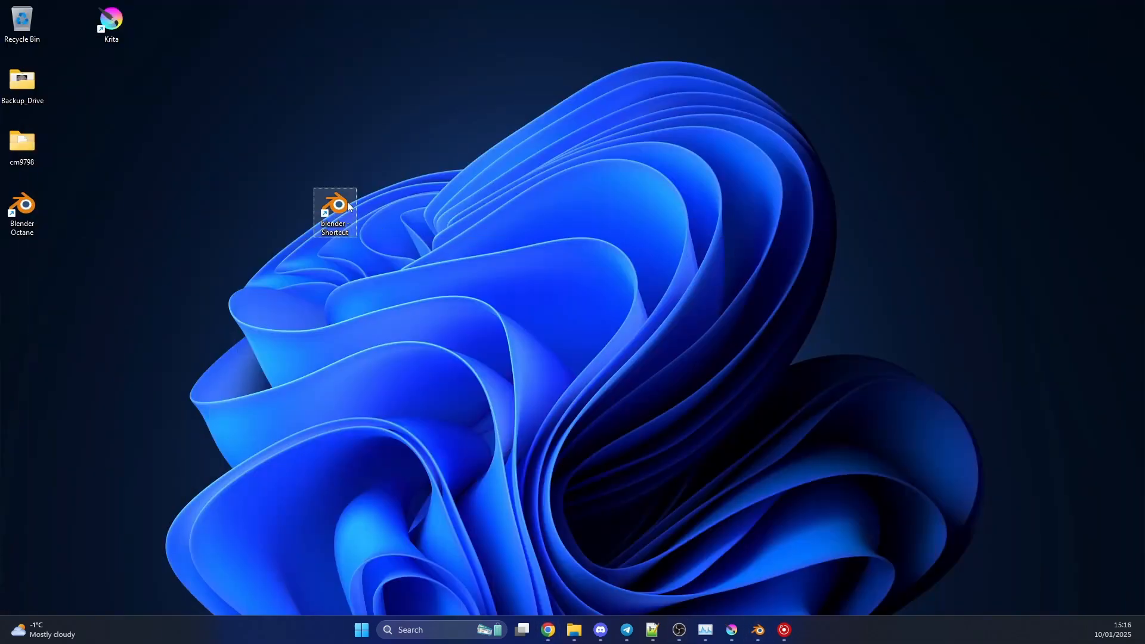
Append -y -P "C:\Scripts\lazy_blender_loader.py" to the Blender shortcut's Target and confirm with OK
{"action": "right_click", "coordinate": [334, 212]}
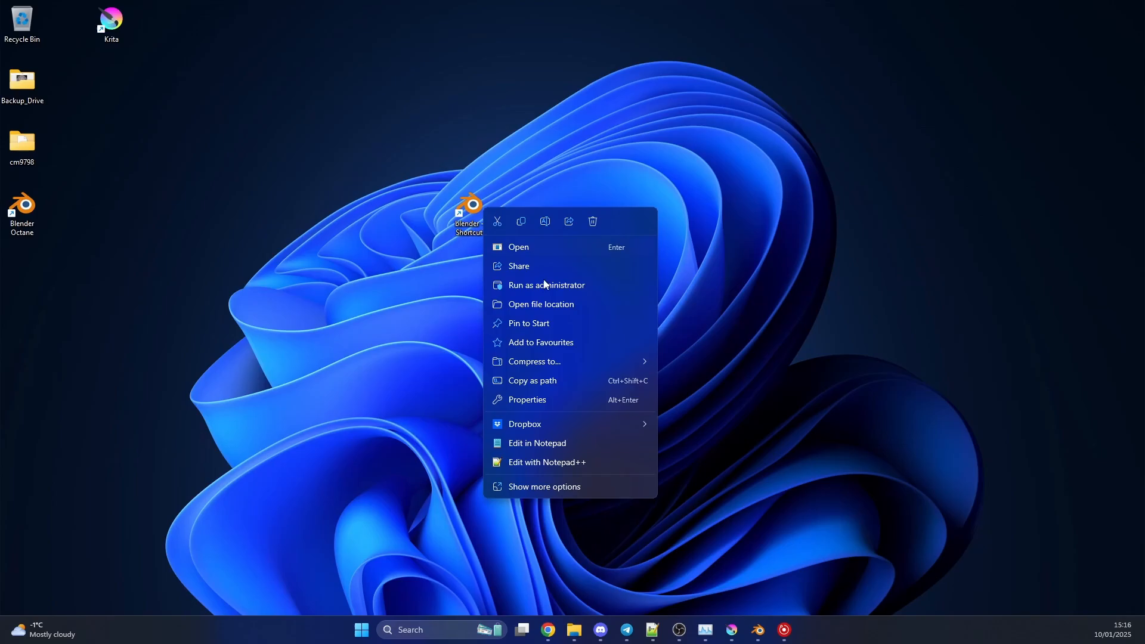
{"action": "left_click", "coordinate": [526, 399]}
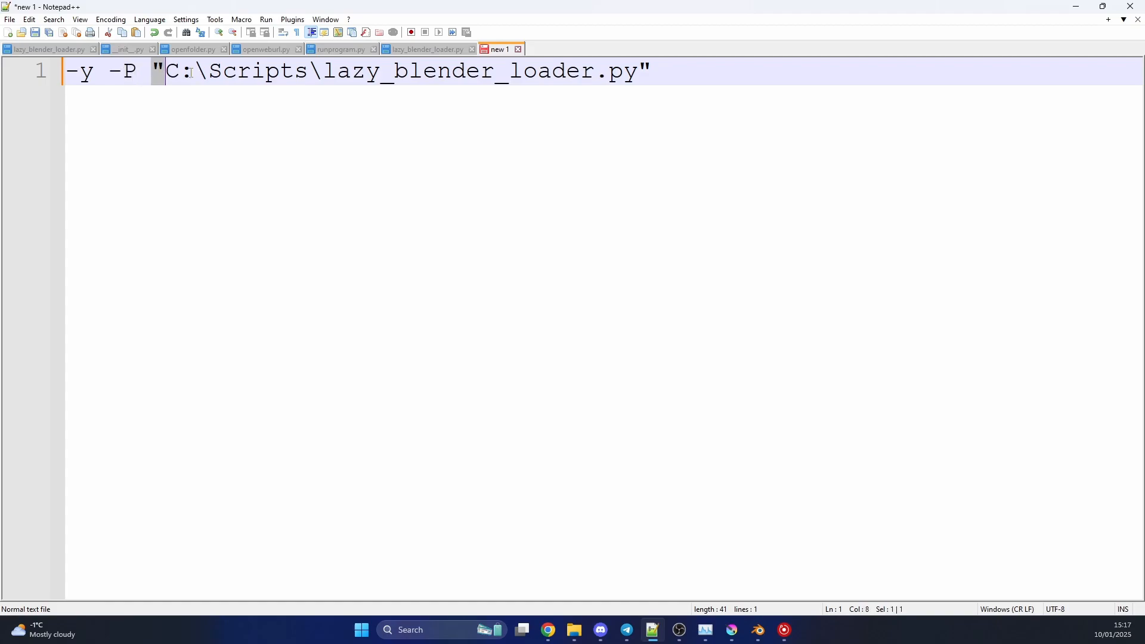
{"action": "left_click_drag", "start_coordinate": [158, 70], "coordinate": [649, 70]}
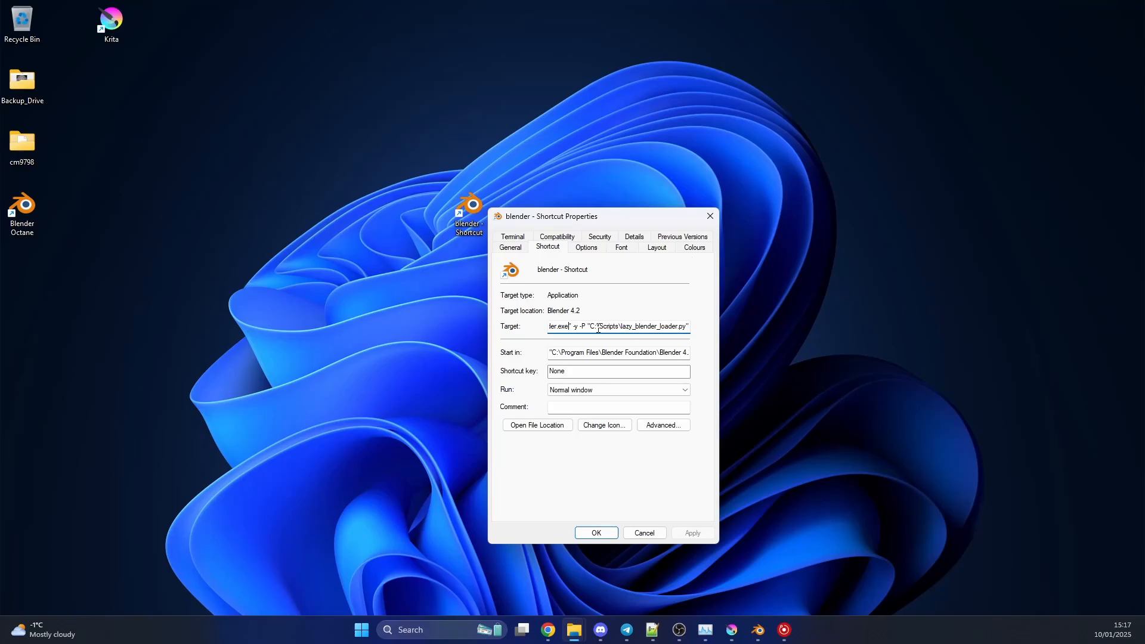
{"action": "left_click_drag", "start_coordinate": [597, 327], "coordinate": [564, 327]}
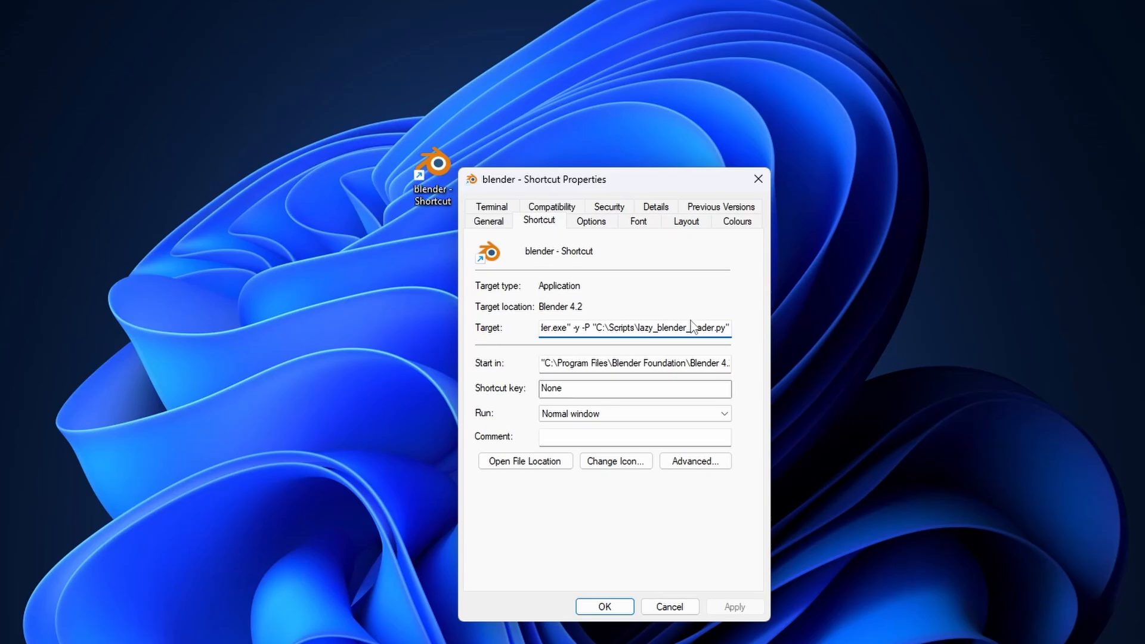
{"action": "left_click", "coordinate": [603, 606]}
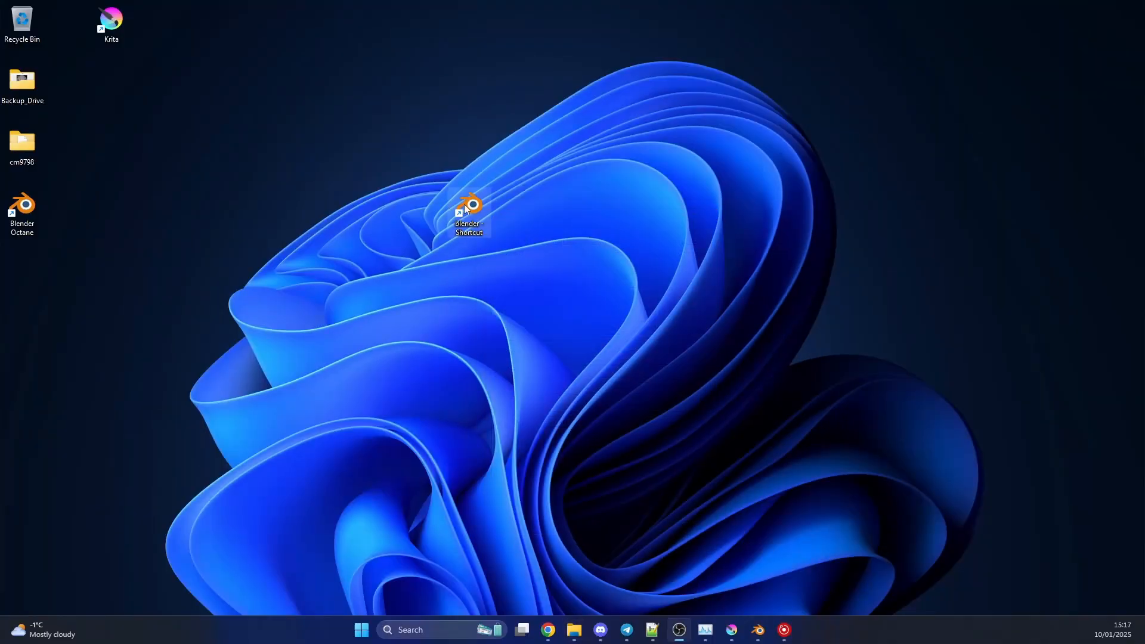